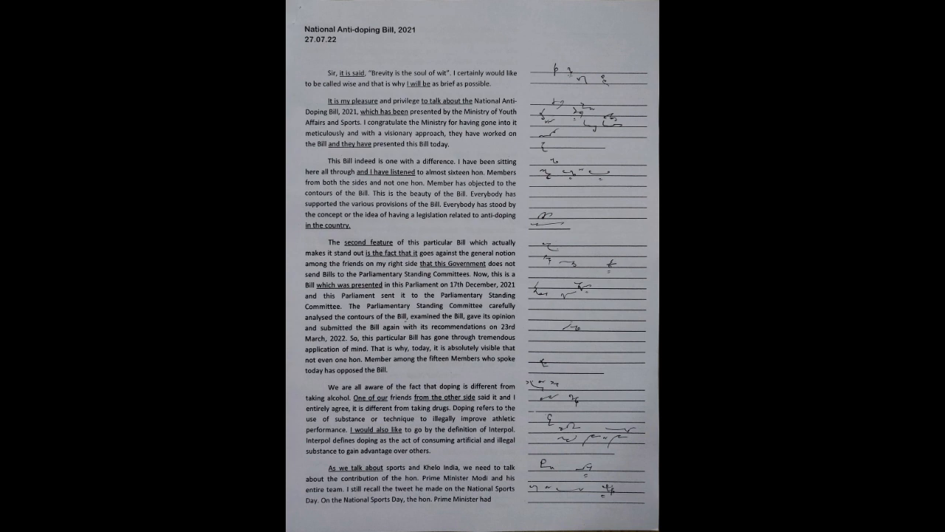
scroll(down, 3)
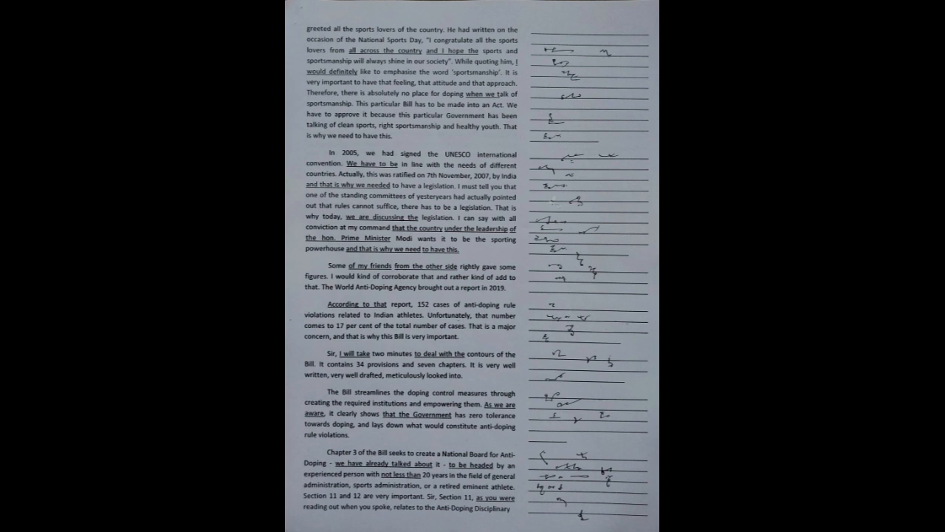